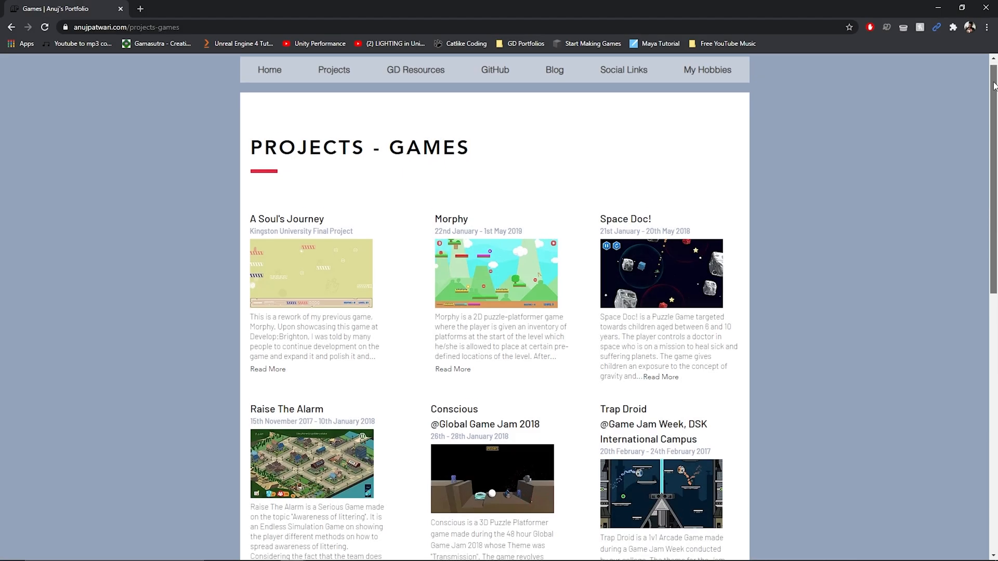
Scroll through the Quixel Bridge Home page and enlarge the view for reading.
scroll(down, 3)
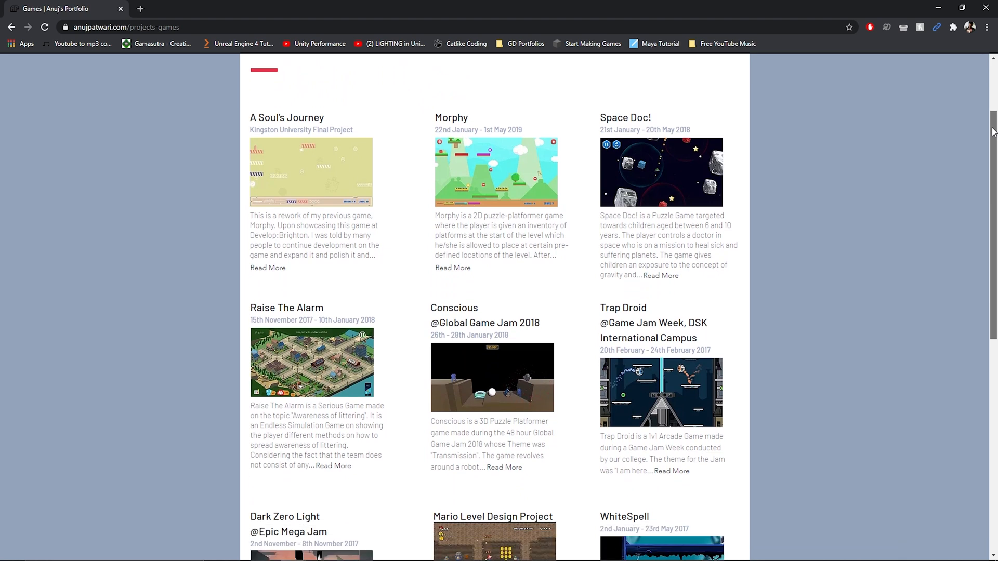
scroll(down, 3)
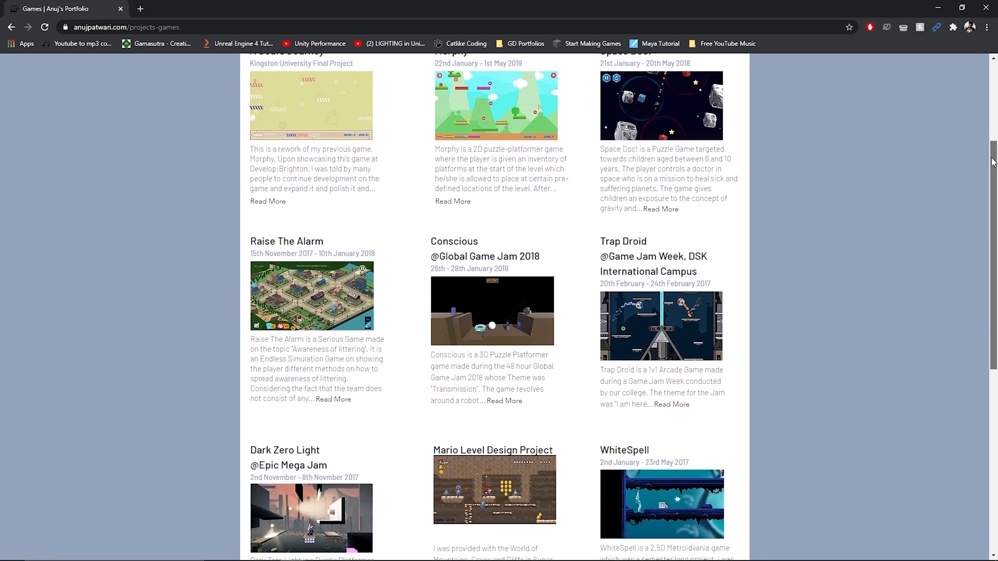
scroll(down, 3)
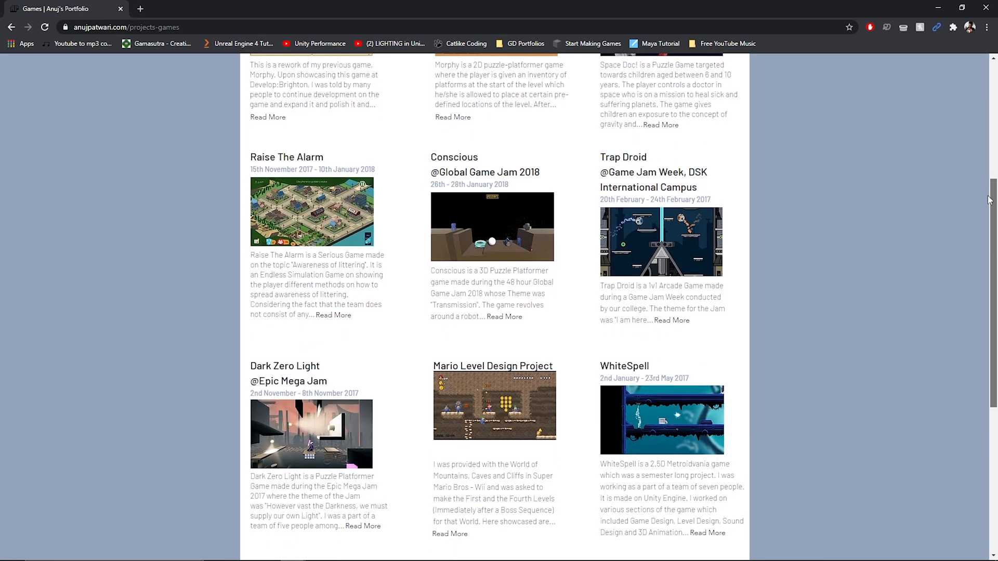
scroll(down, 3)
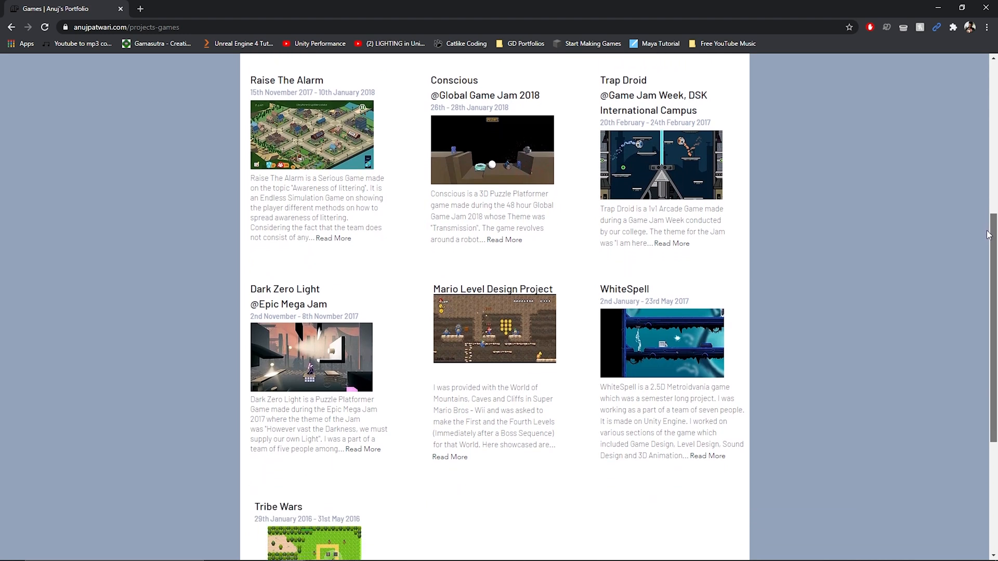
scroll(down, 3)
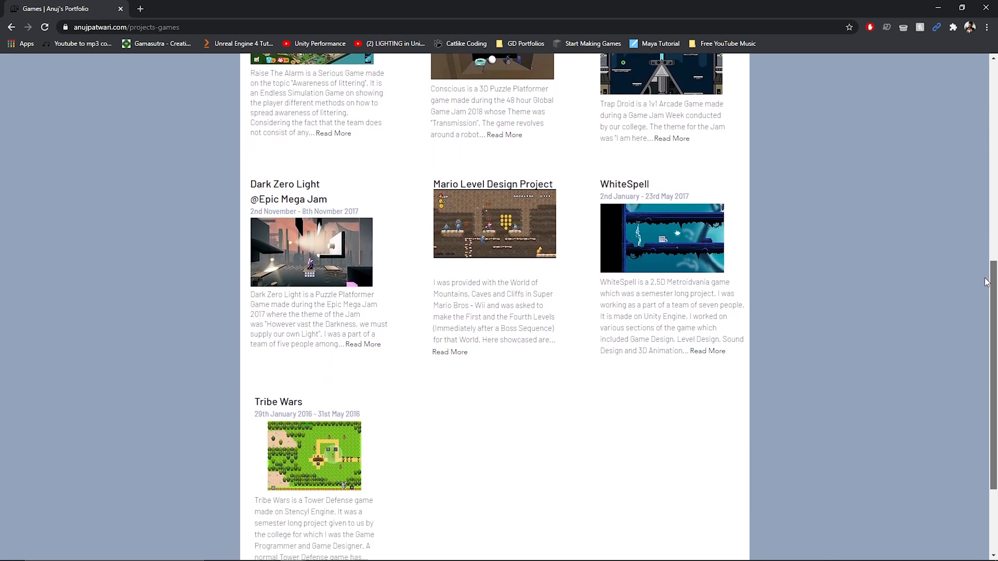
scroll(down, 3)
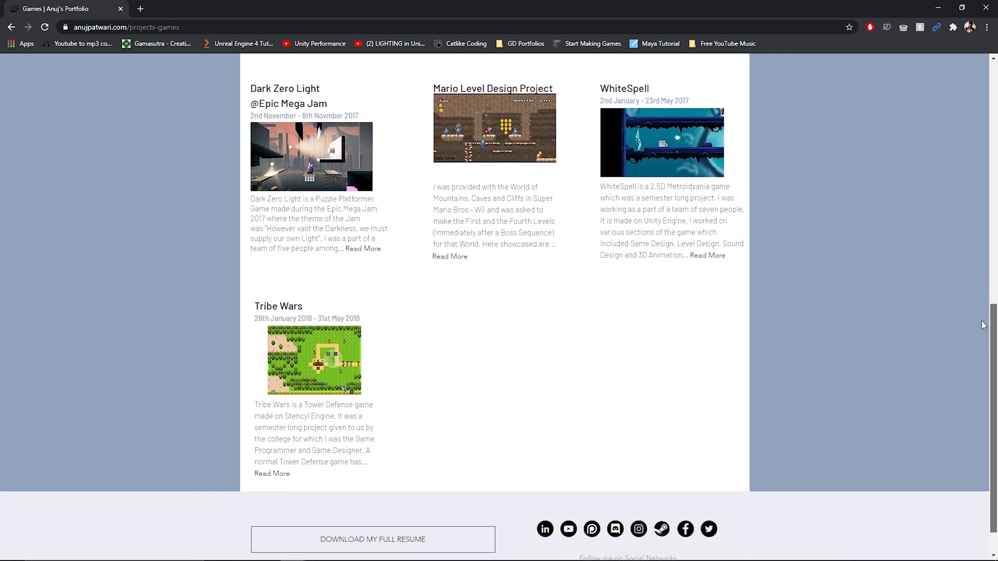
scroll(down, 3)
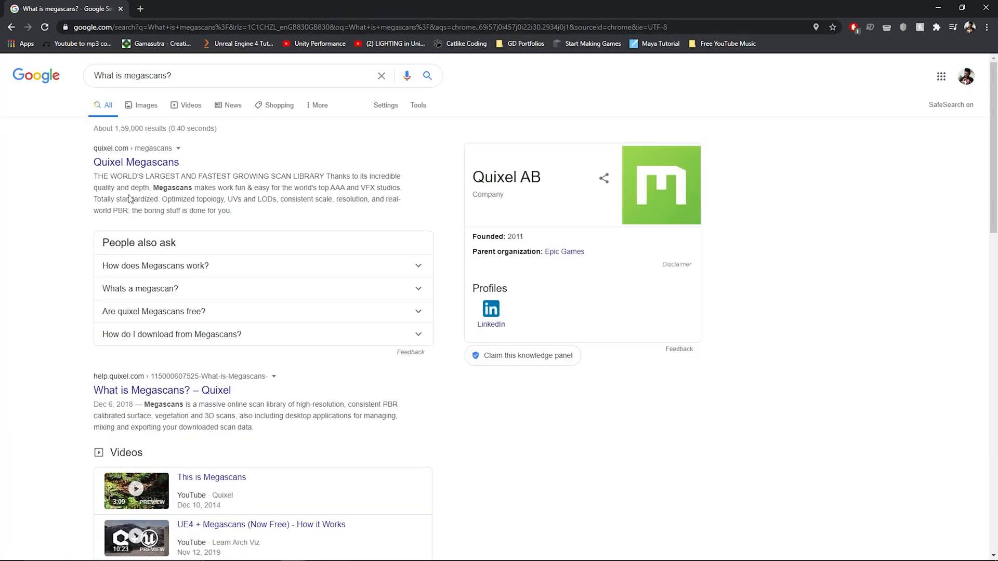
key(ctrl+plus)
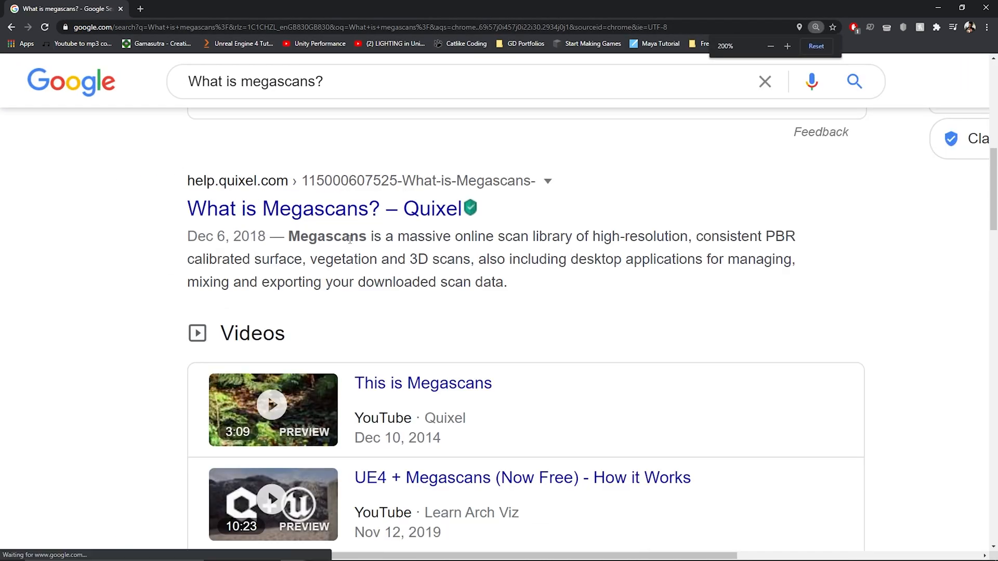
drag(289, 236, 680, 236)
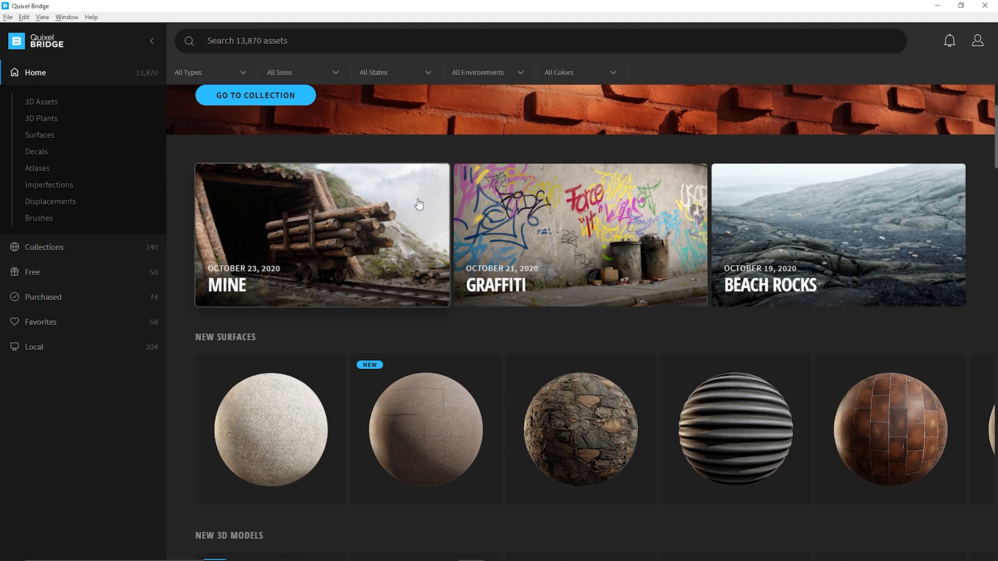
Browse the 3D Plants section's categories.
scroll(down, 3)
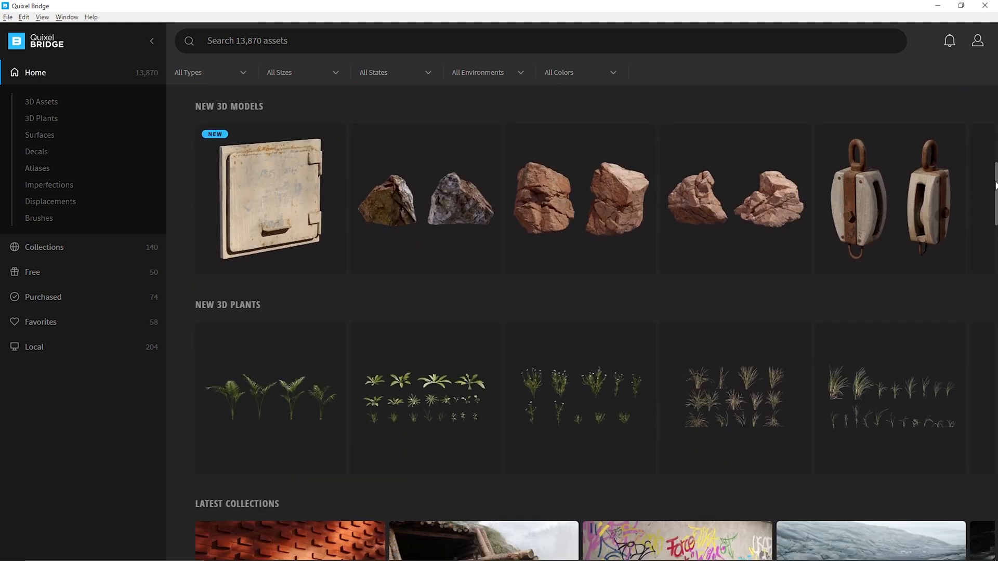
scroll(down, 3)
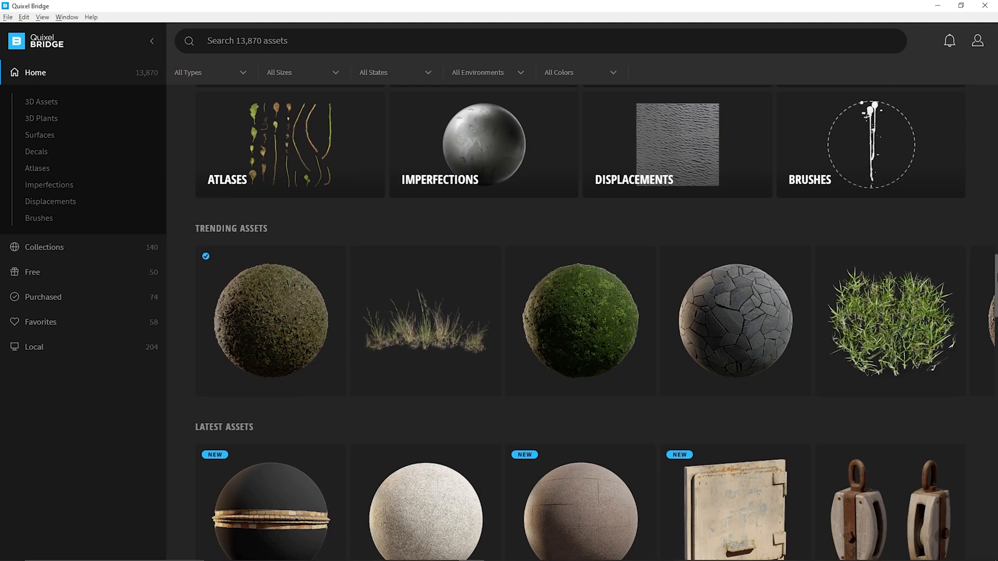
scroll(down, 3)
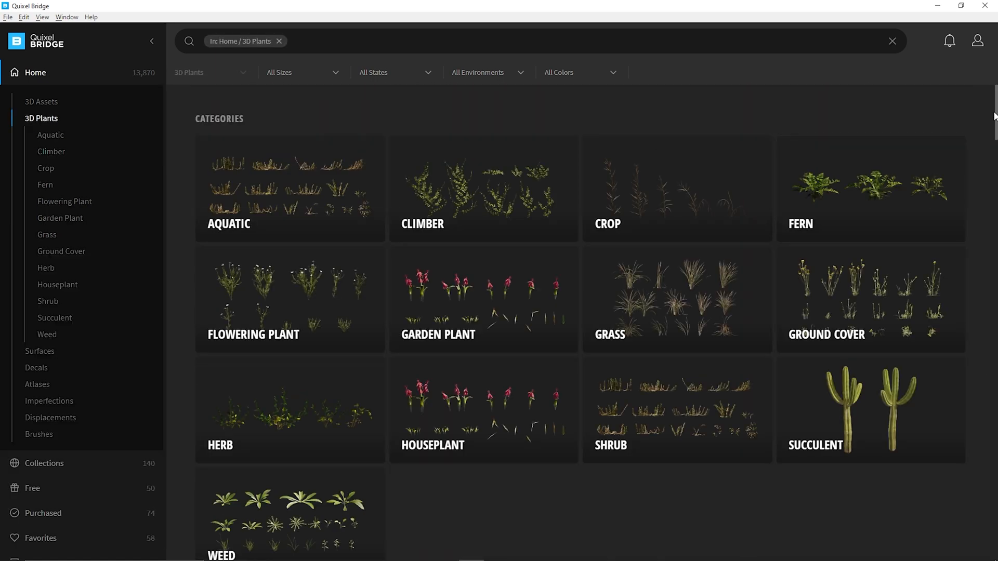
scroll(down, 3)
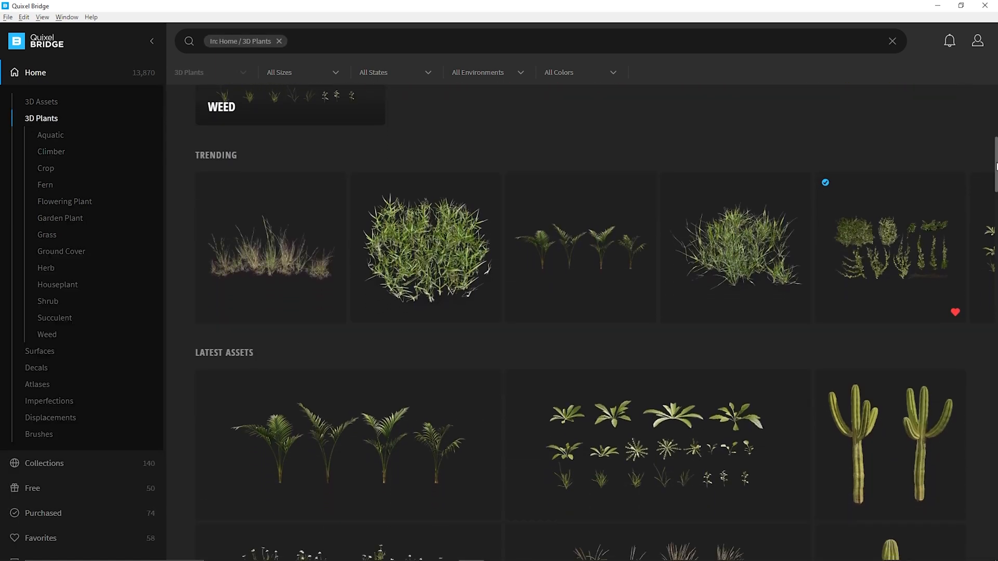
Browse the Decals section's categories, trending and latest decal assets.
scroll(down, 3)
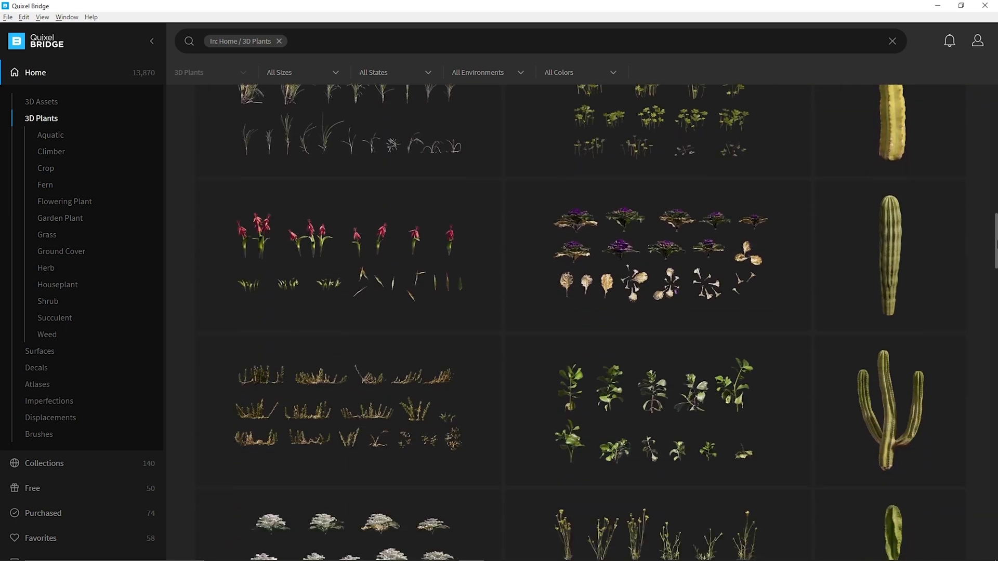
scroll(down, 3)
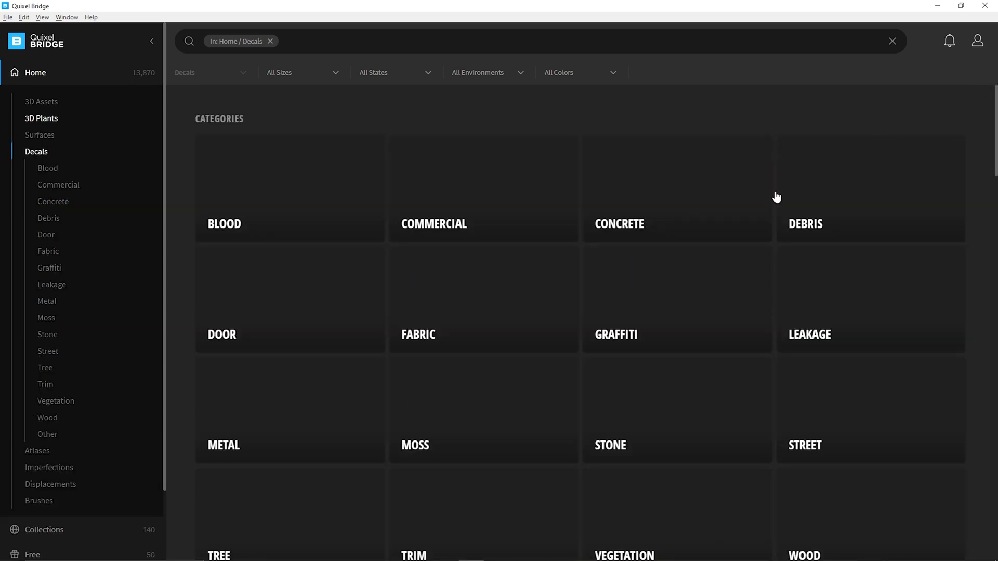
scroll(down, 3)
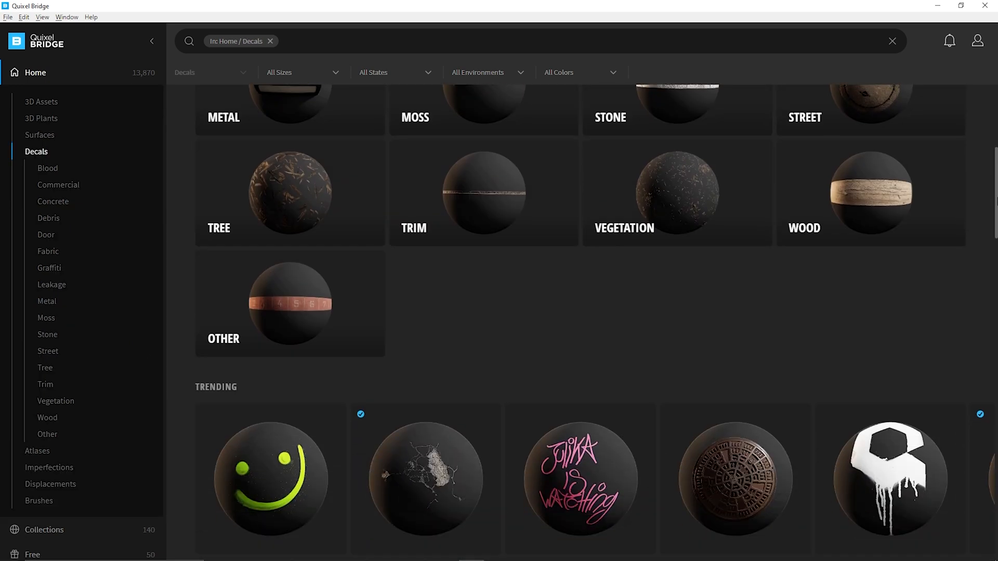
scroll(down, 3)
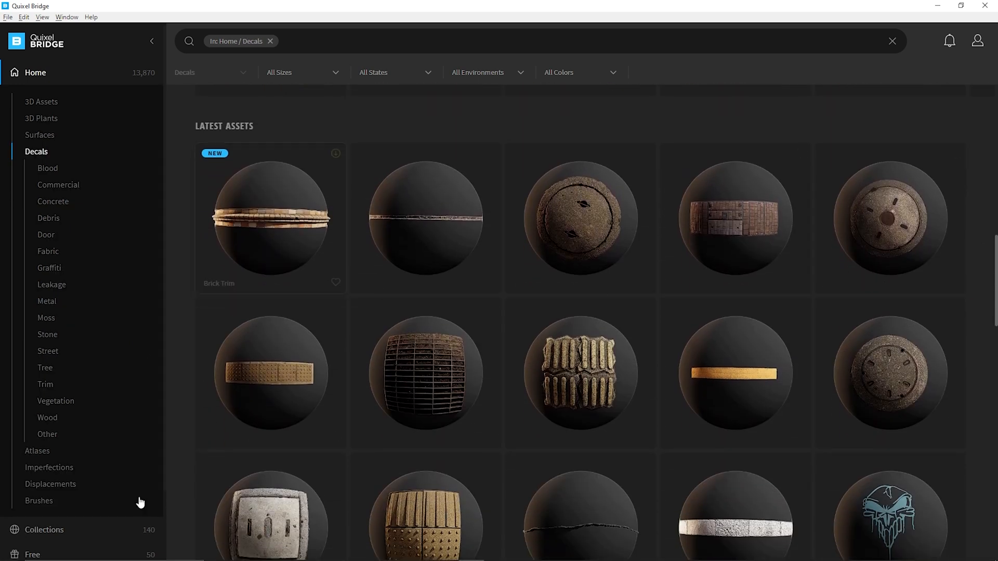
Preview the Rusty Shovel from the Abandoned Apartment tutorial collection in 3D, then close it.
click(43, 97)
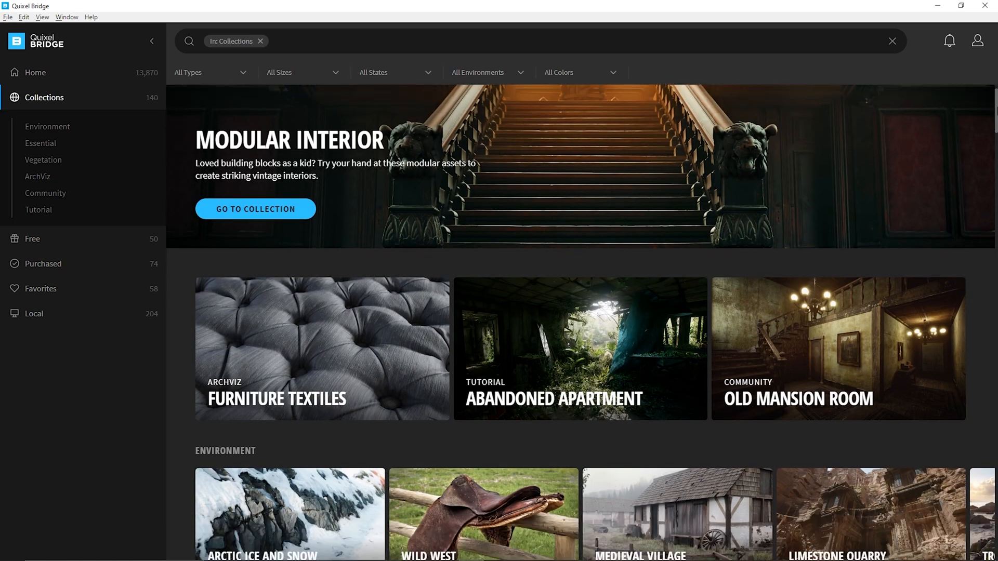
click(577, 349)
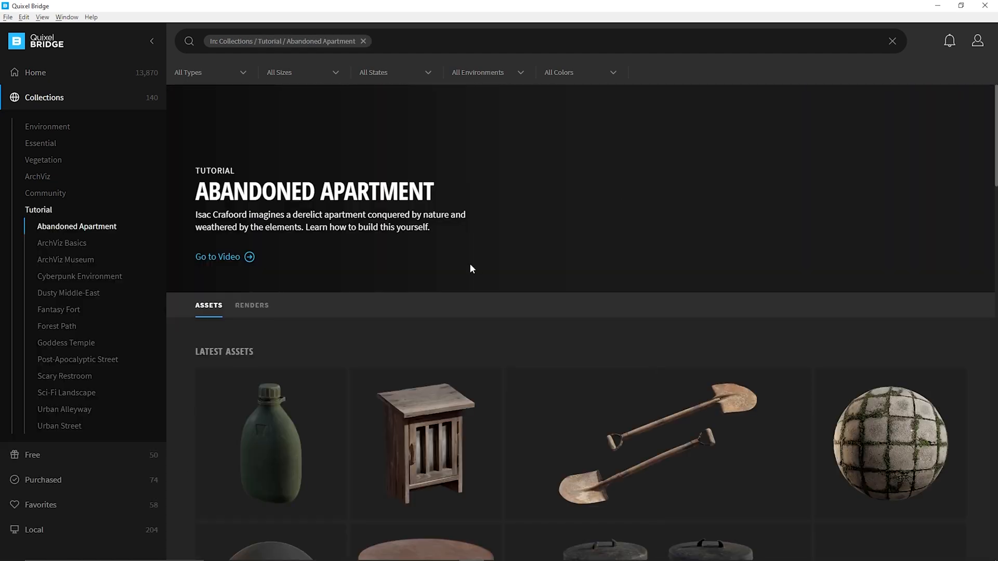
scroll(down, 3)
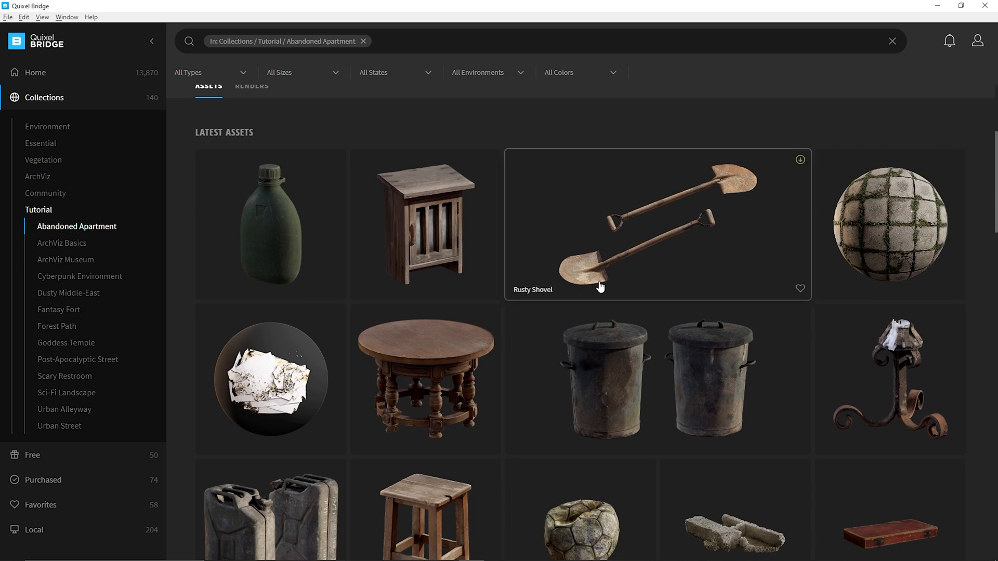
click(658, 225)
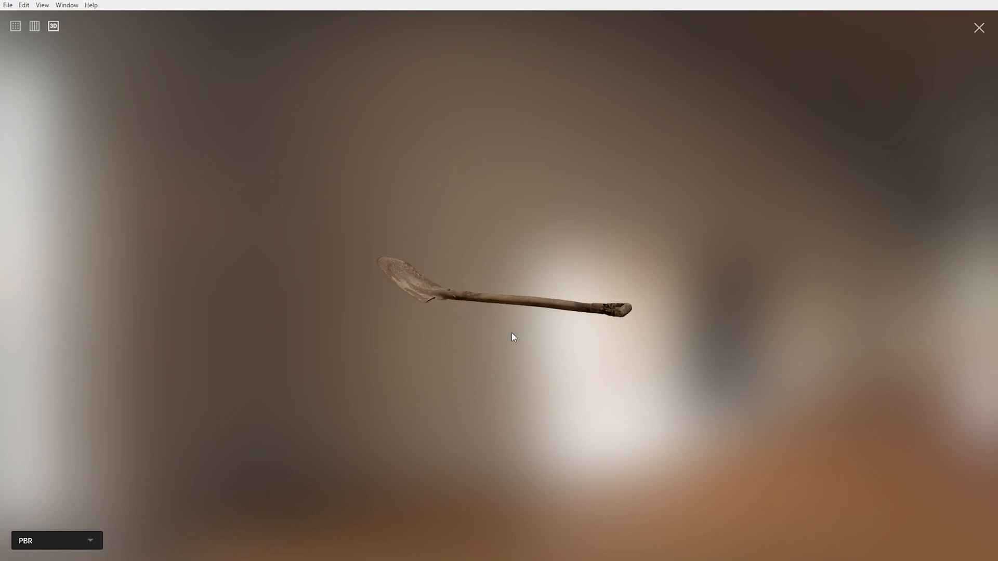
click(979, 27)
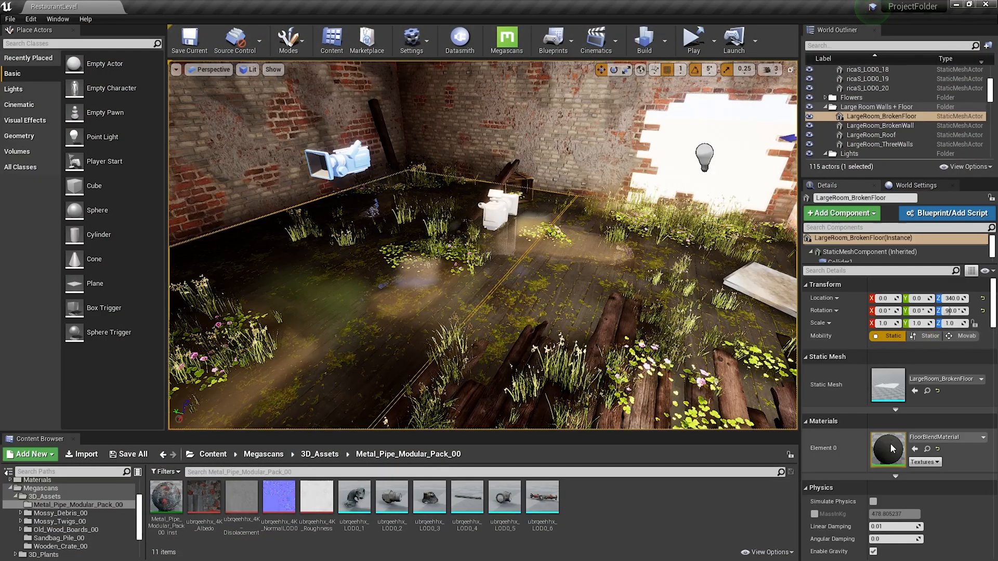
Open FloorBlendMaterial, try greener Base Layer Albedo Tint colours, then revert to grey.
double_click(887, 449)
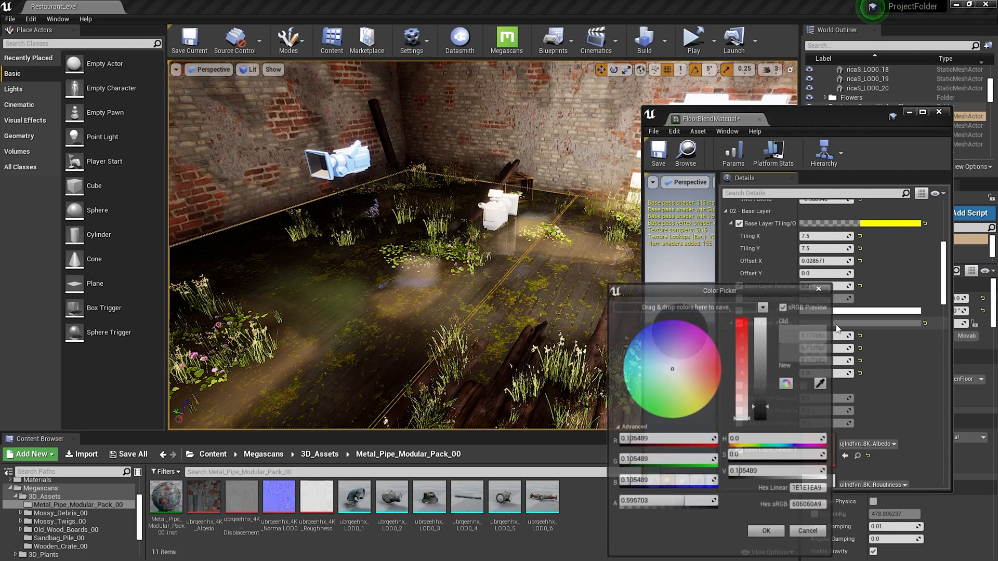
click(679, 387)
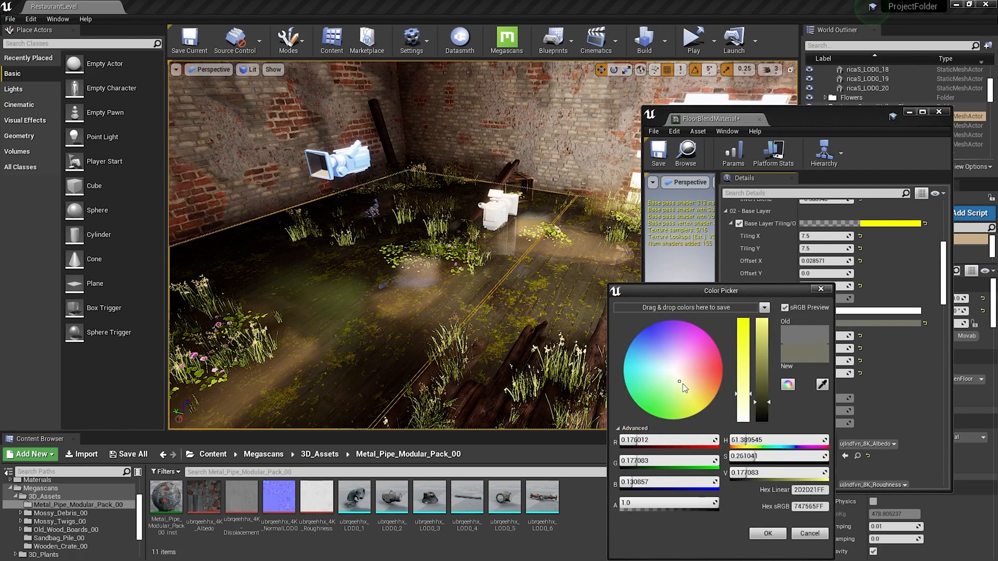
click(690, 339)
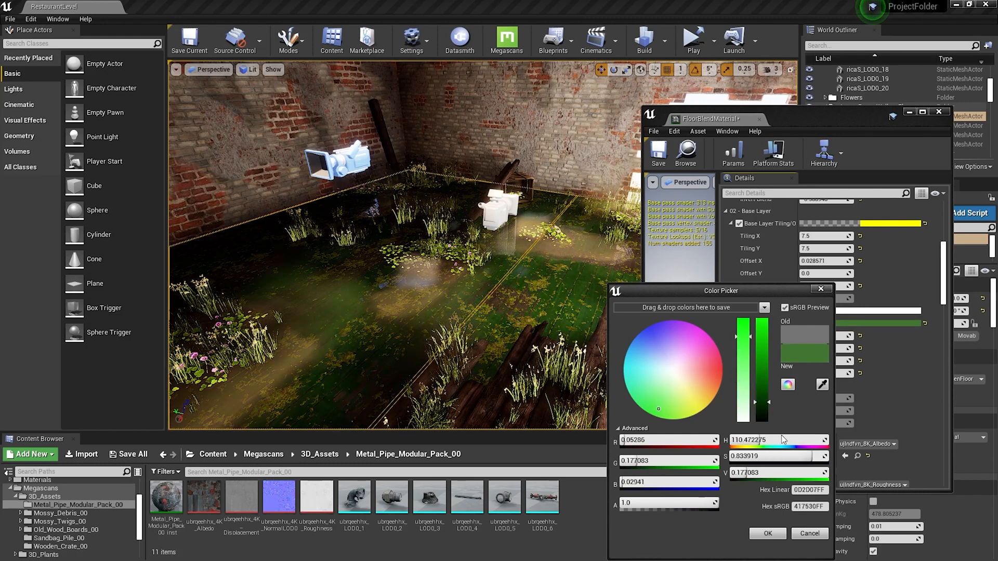
click(766, 533)
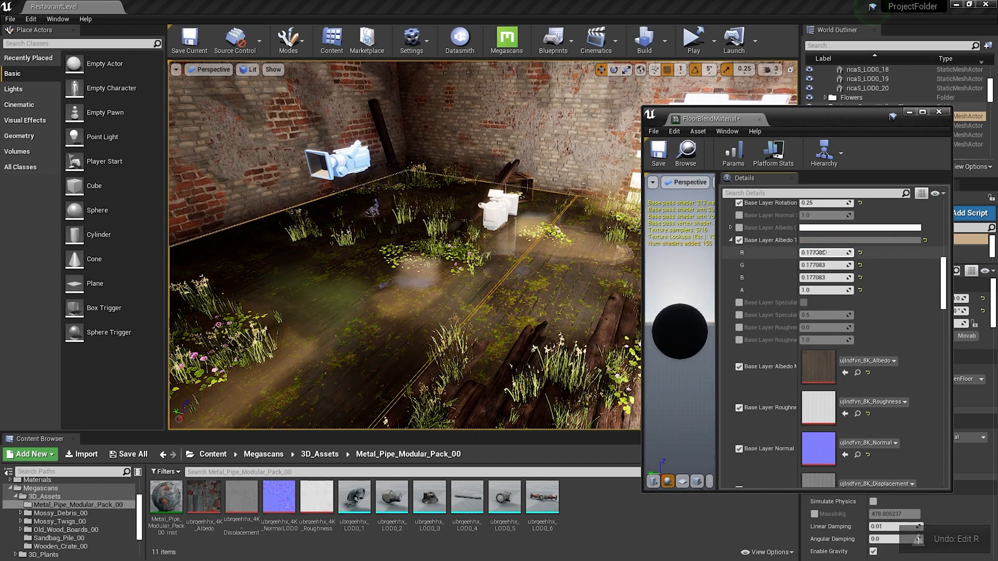
scroll(down, 3)
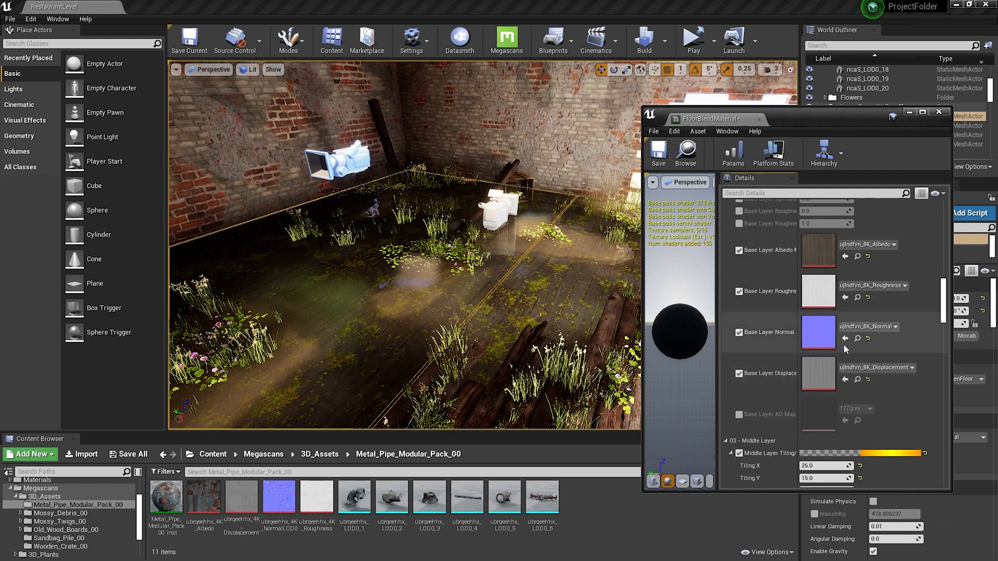
scroll(down, 3)
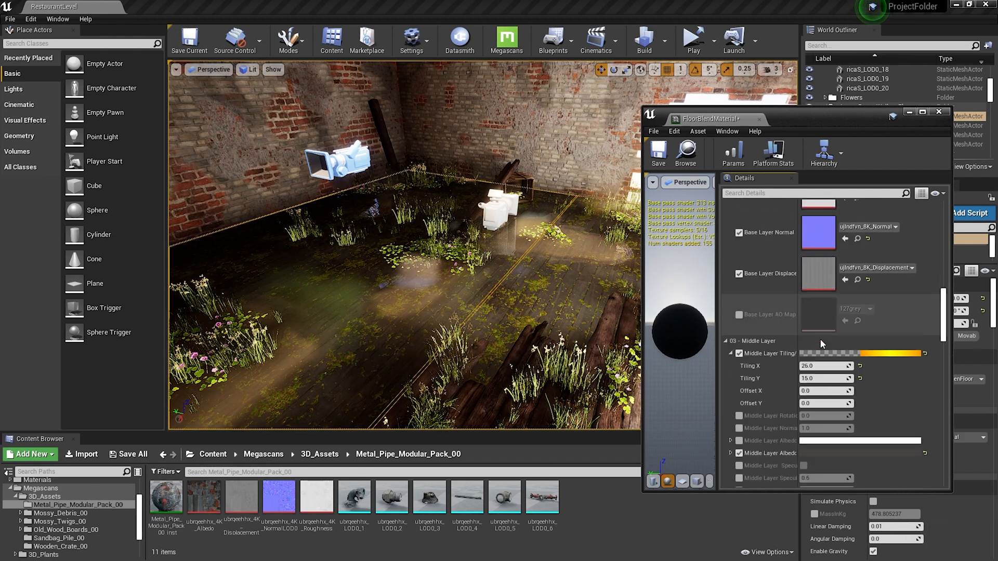
click(731, 439)
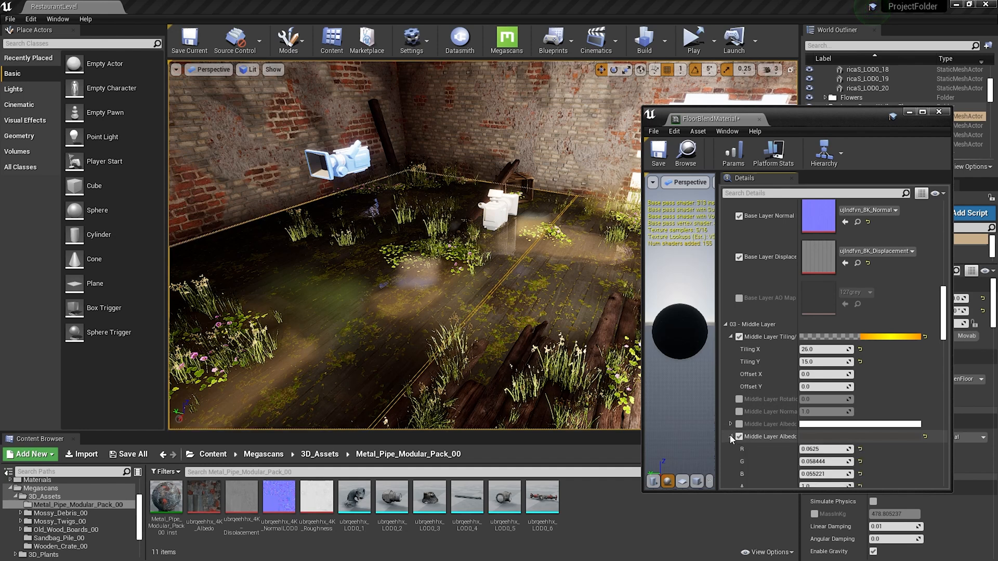
click(859, 424)
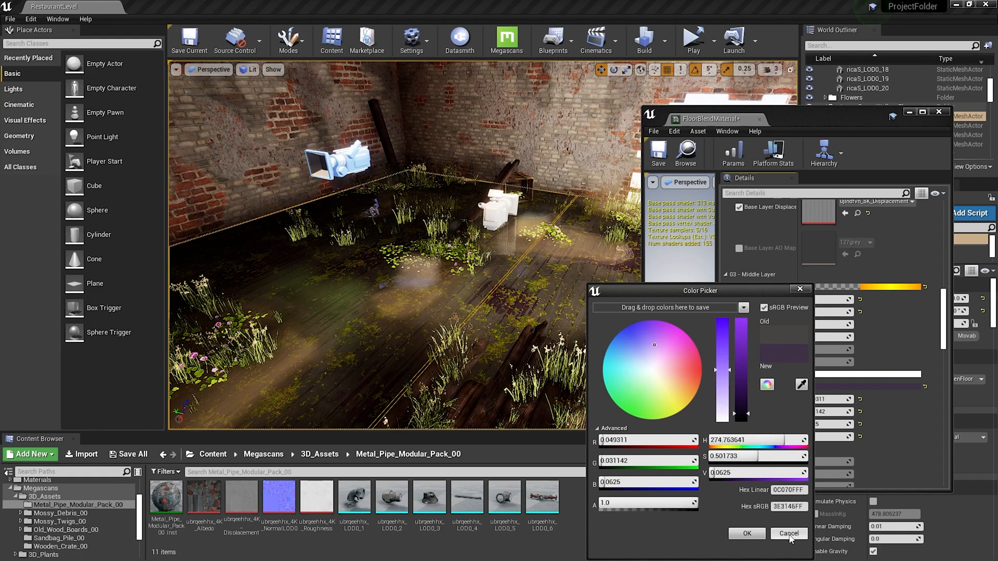
click(787, 533)
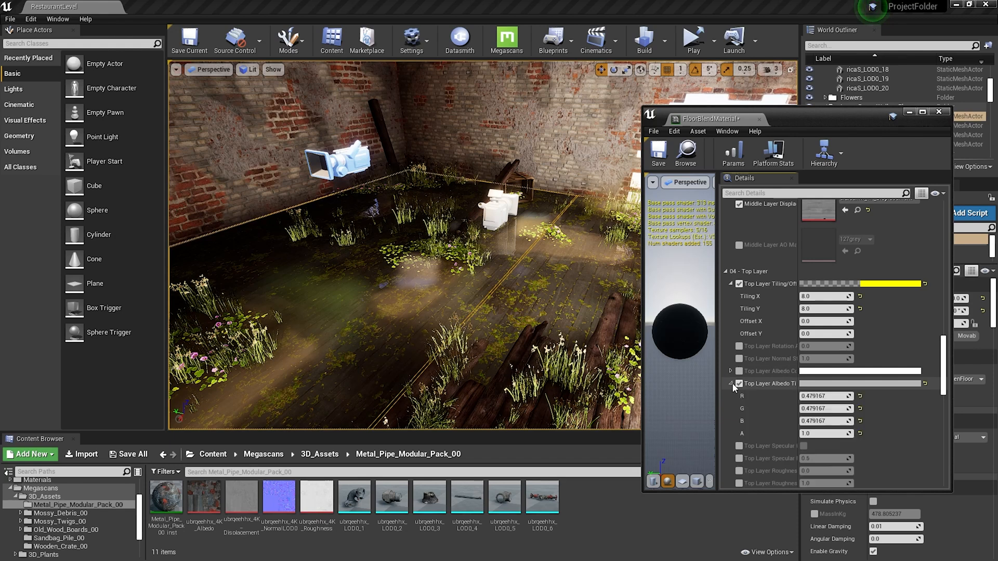
click(859, 383)
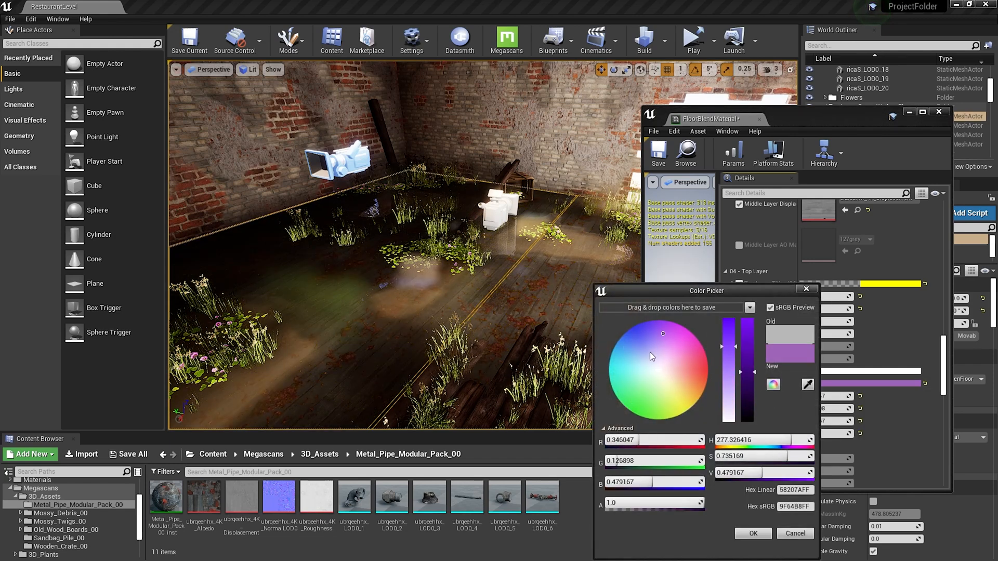
drag(662, 333, 678, 397)
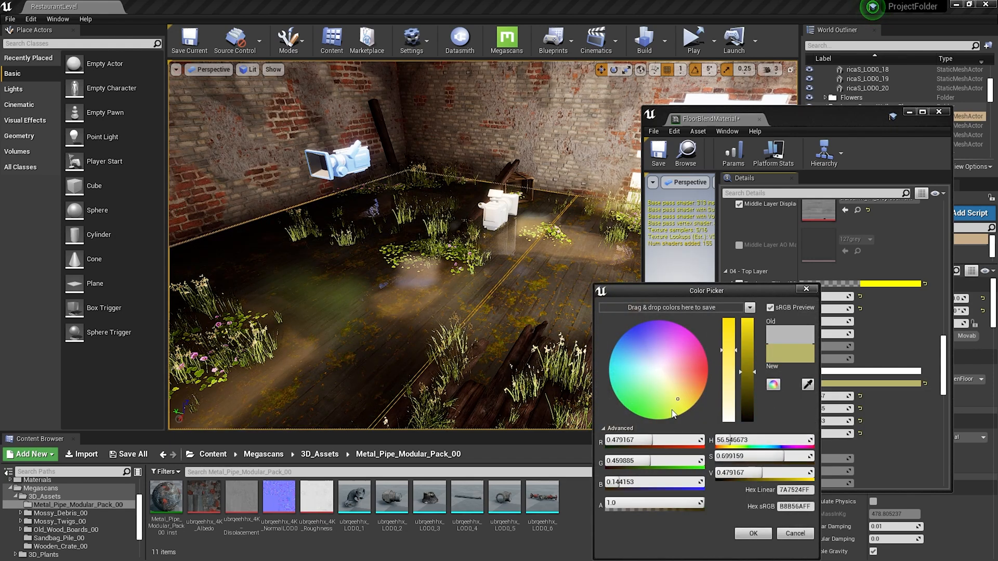
click(752, 533)
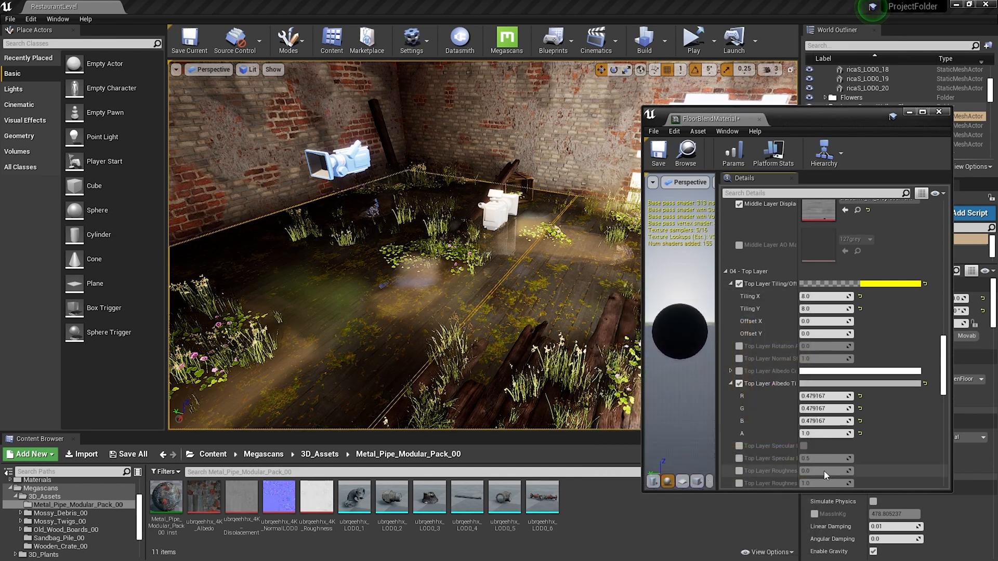
scroll(down, 3)
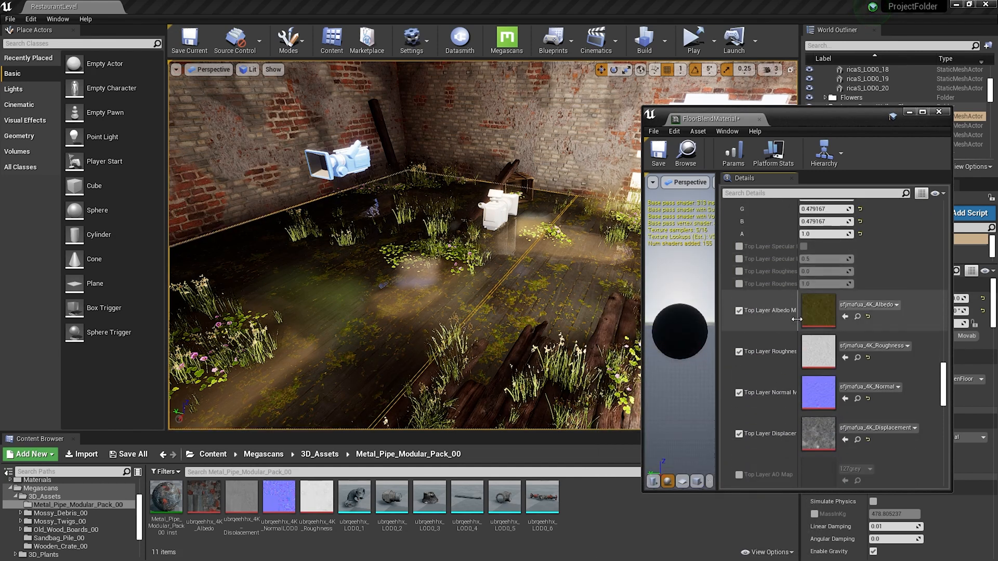
scroll(down, 3)
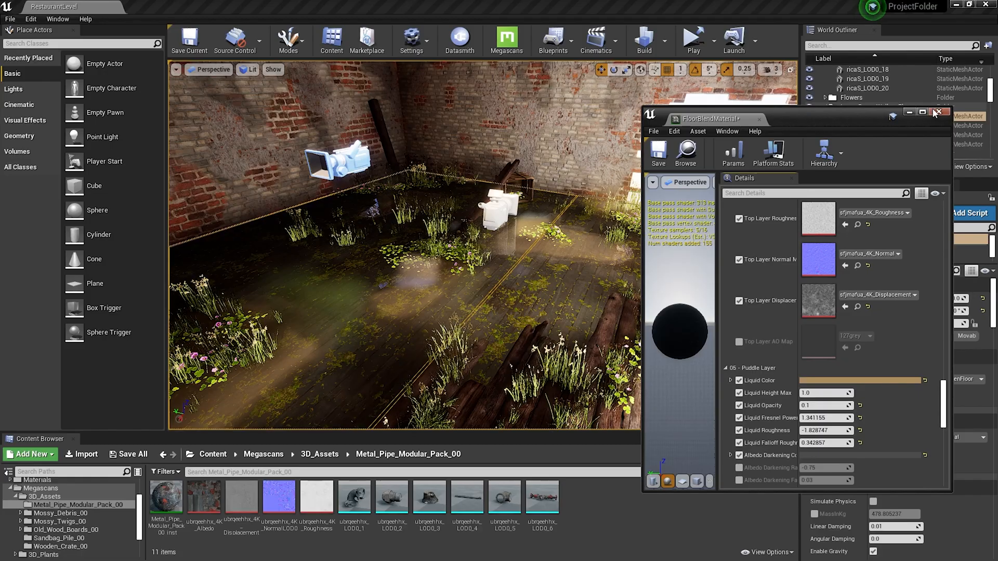